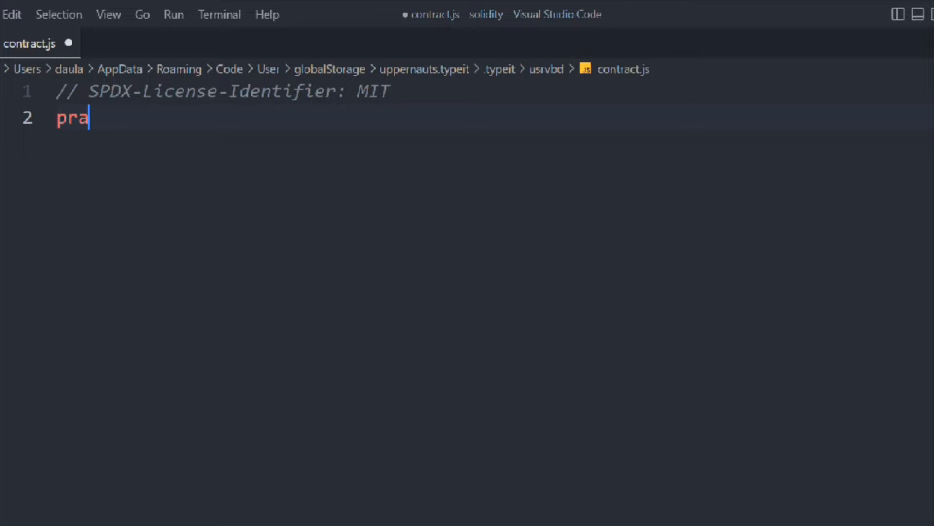
Declare pragma solidity ^0.8.13 and the AbiDecode contract
type("gma solidity ^0.8.13;")
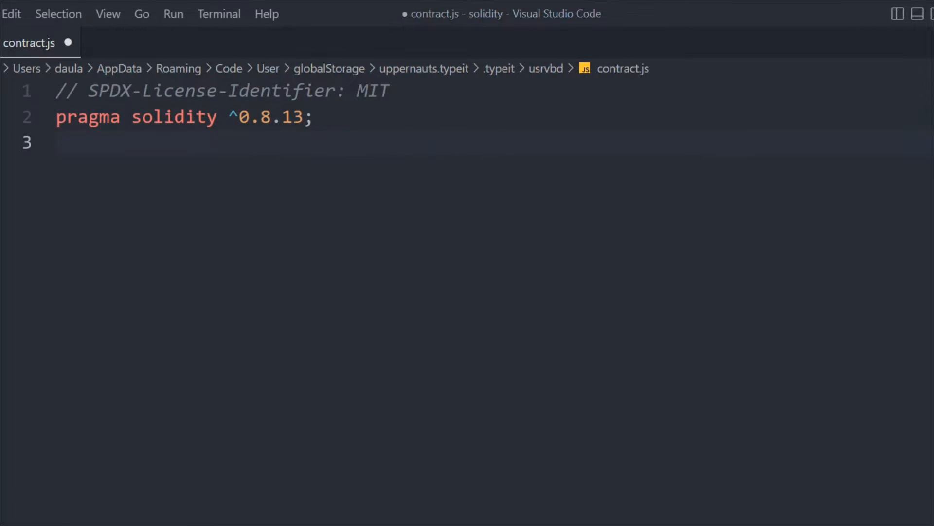
type("contract")
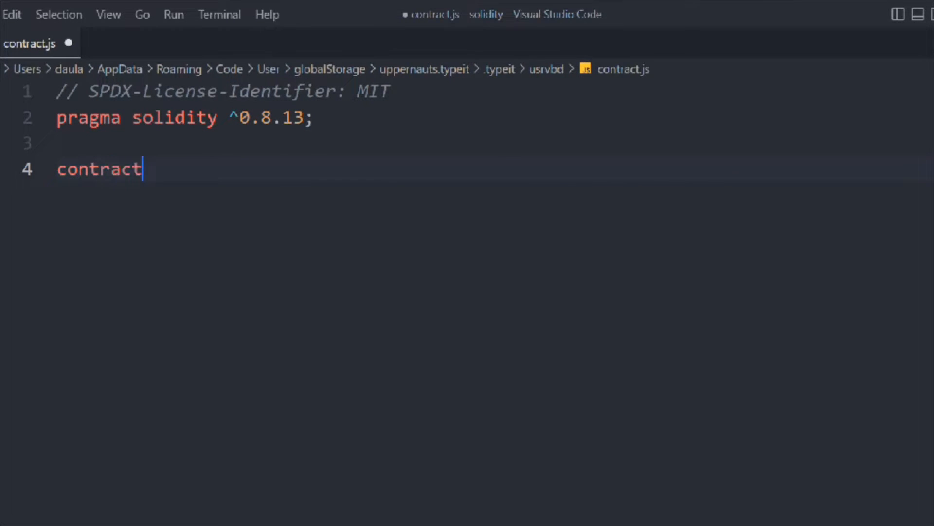
type("AbiDecode {")
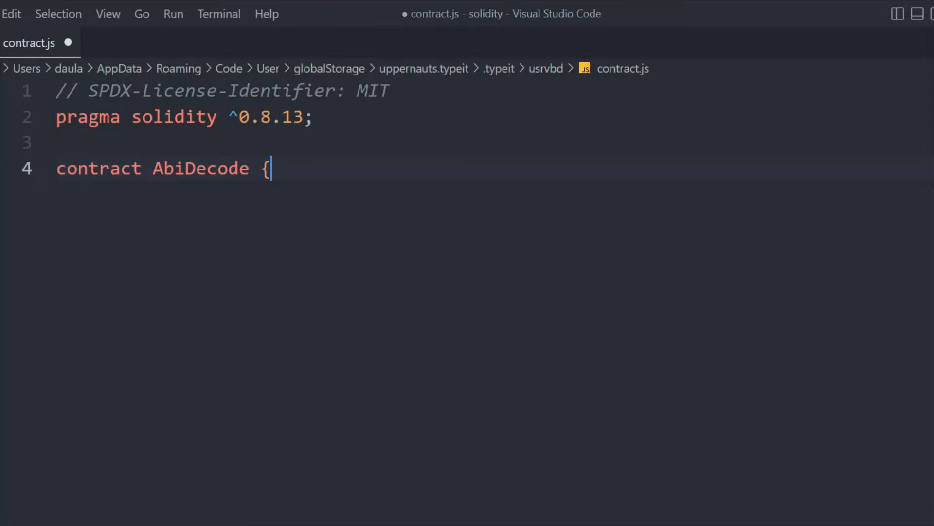
key("Enter")
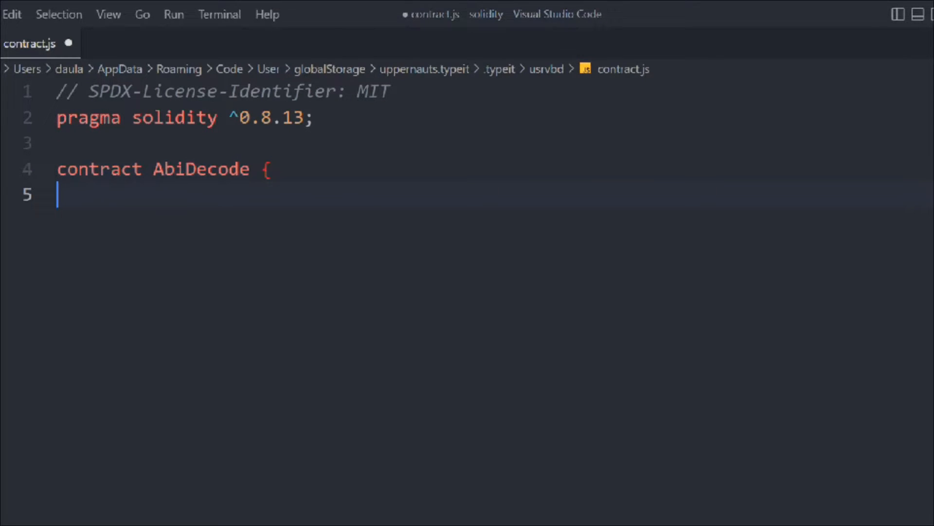
Define struct MyStruct with fields string name and uint[2] nums
type("struct MyStruct {")
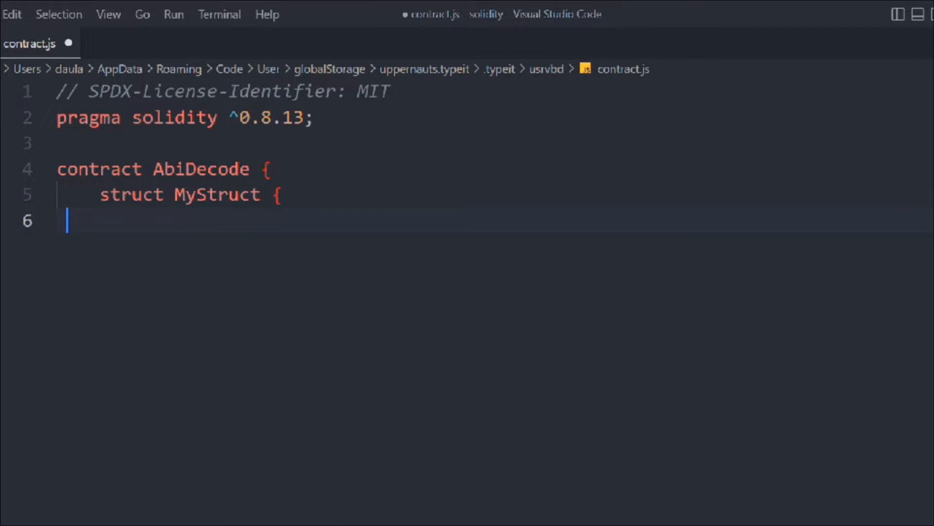
type("string name;")
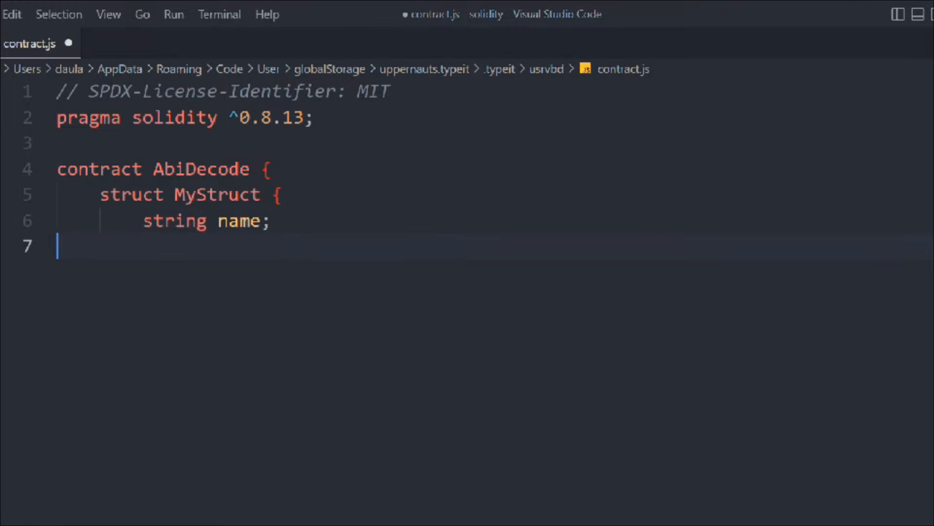
type("uint[2] nums;")
type("}")
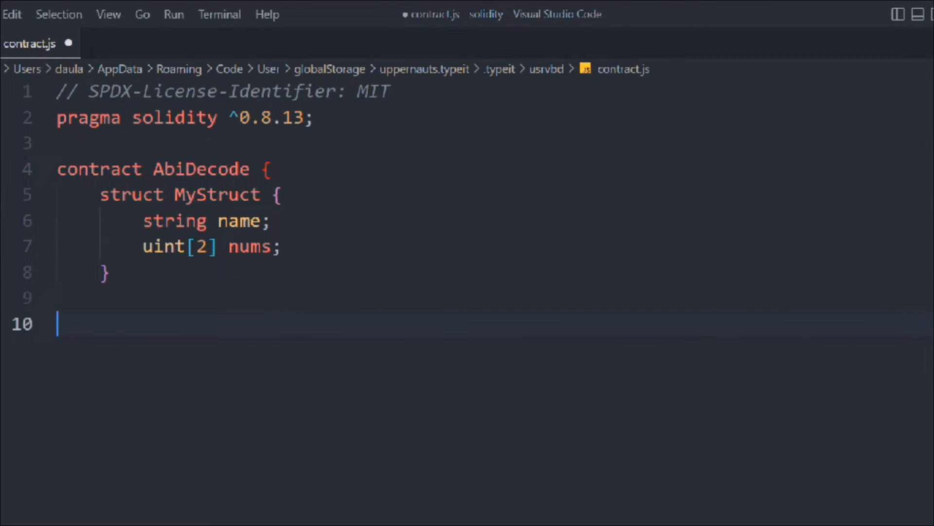
Write the encode signature taking uint x, address addr, uint[] arr, MyStruct myStruct, returning bytes memory
type("fu")
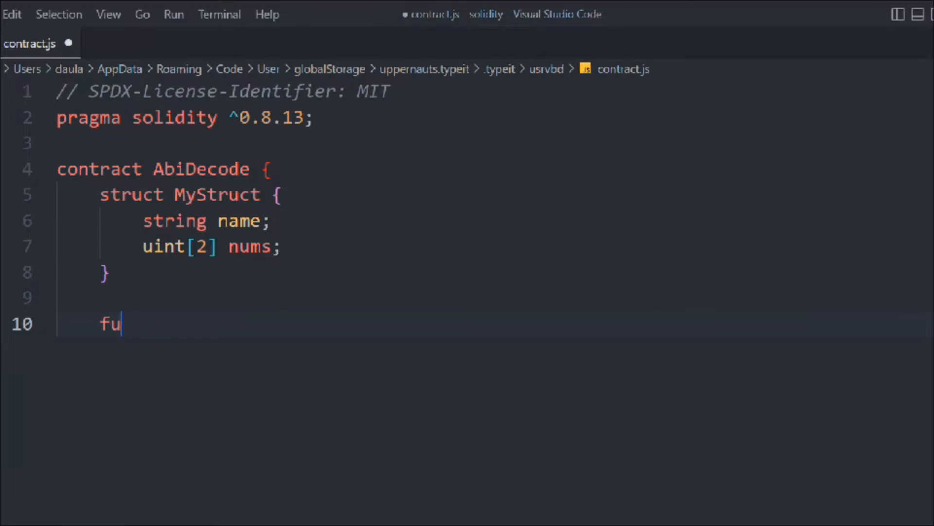
type("nction encode(")
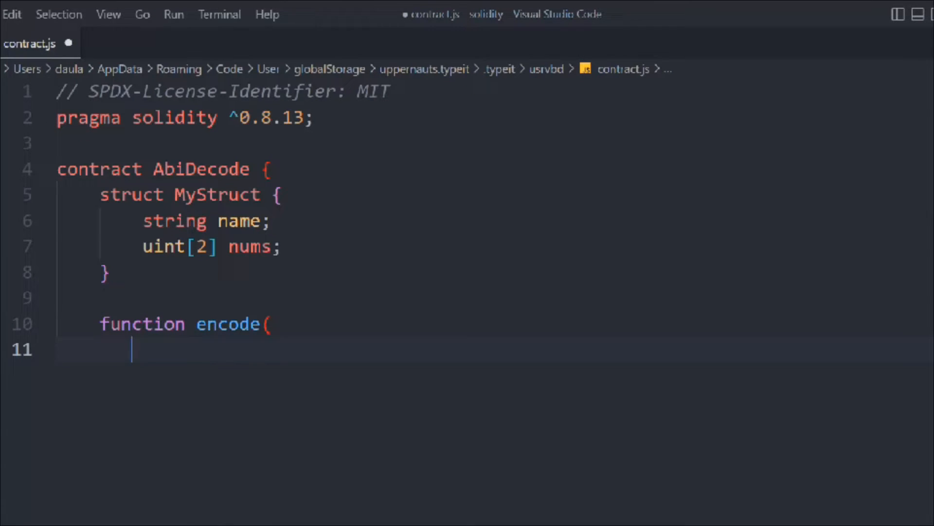
type("uint x,")
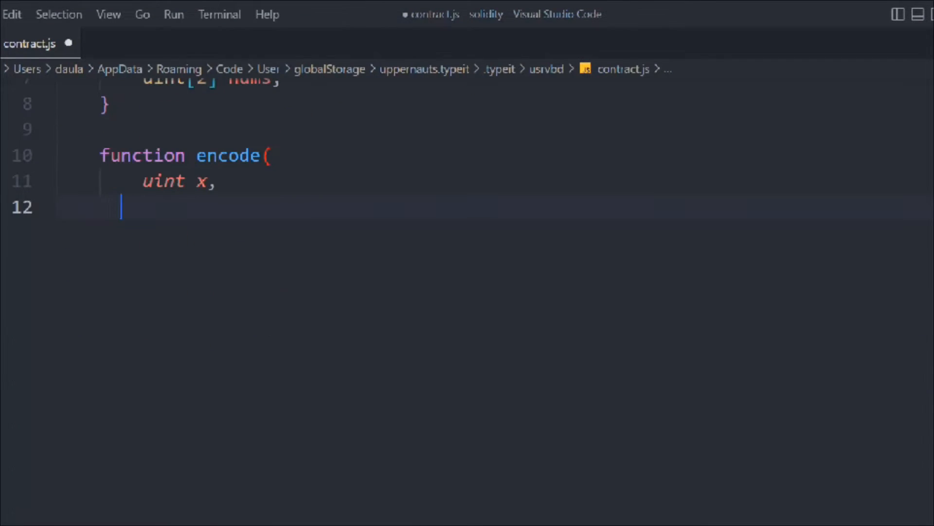
type("address addr,")
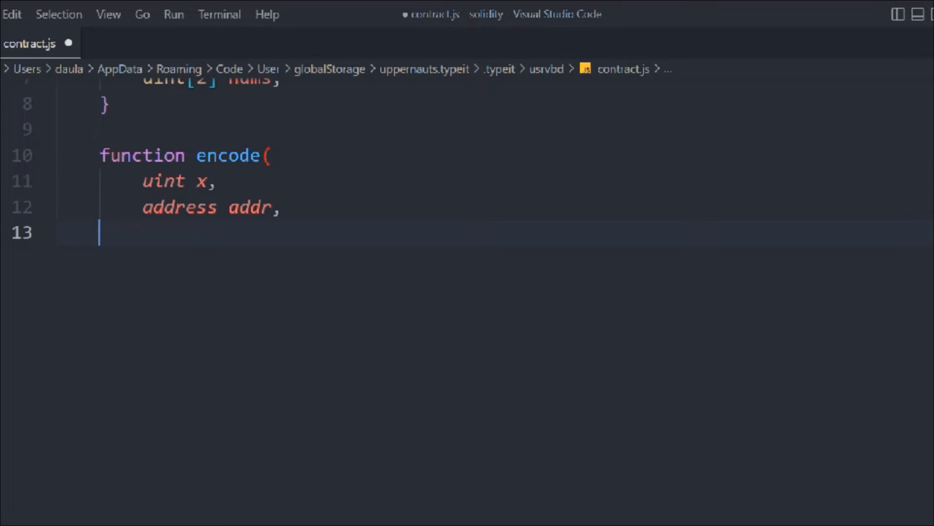
type("uint[] calldata arr,")
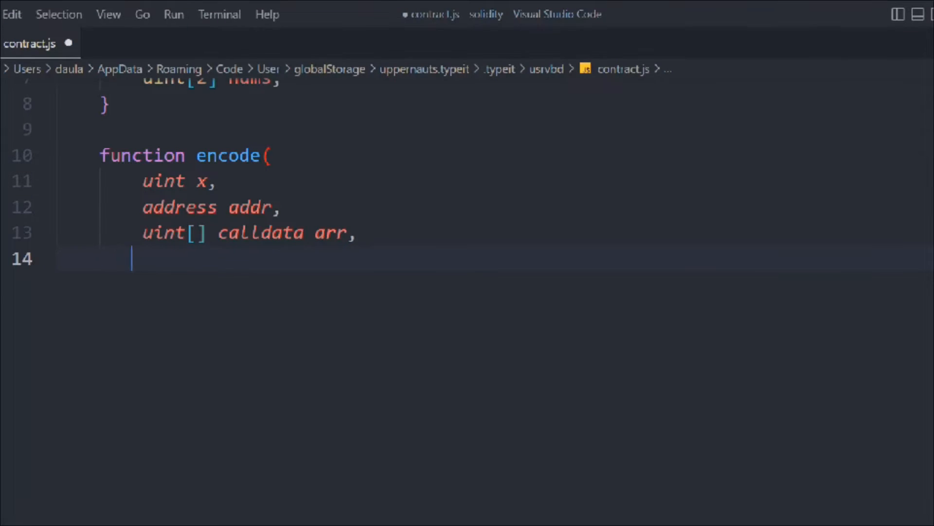
type("MyStruct calldata myStruct")
type(") external pur")
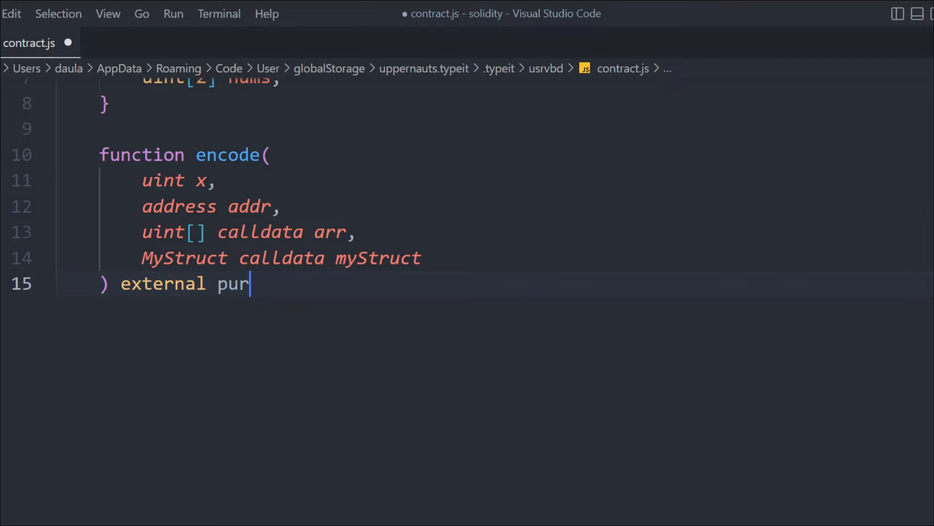
type("e returns")
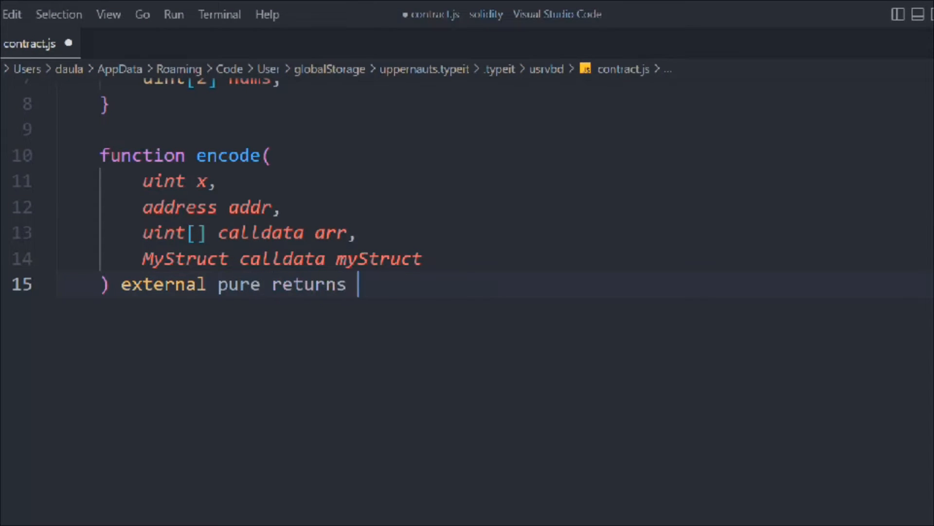
type("(bytes memory) {")
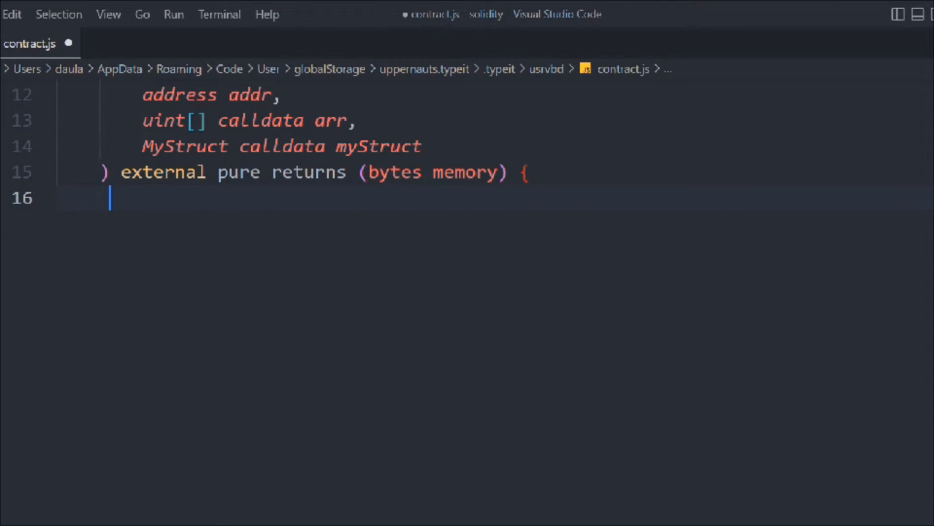
Return abi.encode(x, addr, arr, myStruct) and begin the decode(bytes calldata) signature
type("return abi.encode(x, a")
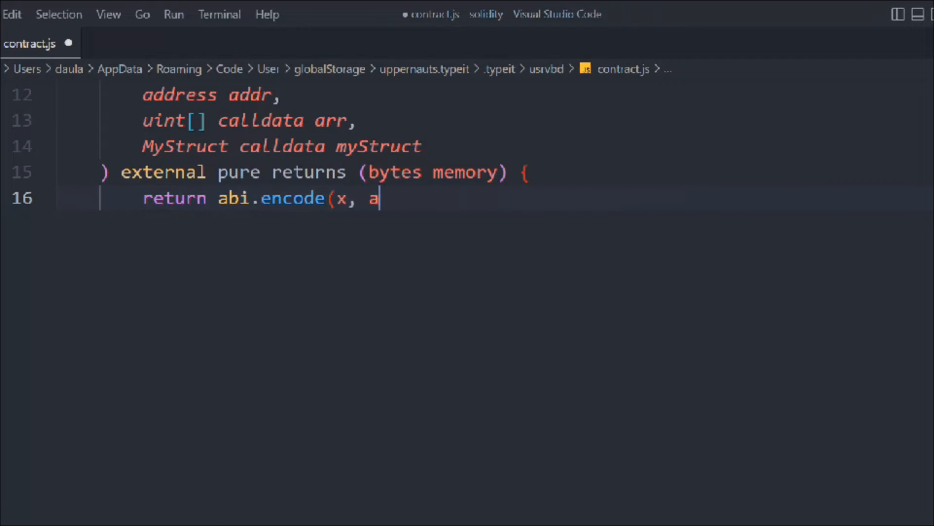
type("ddr, arr, myStr")
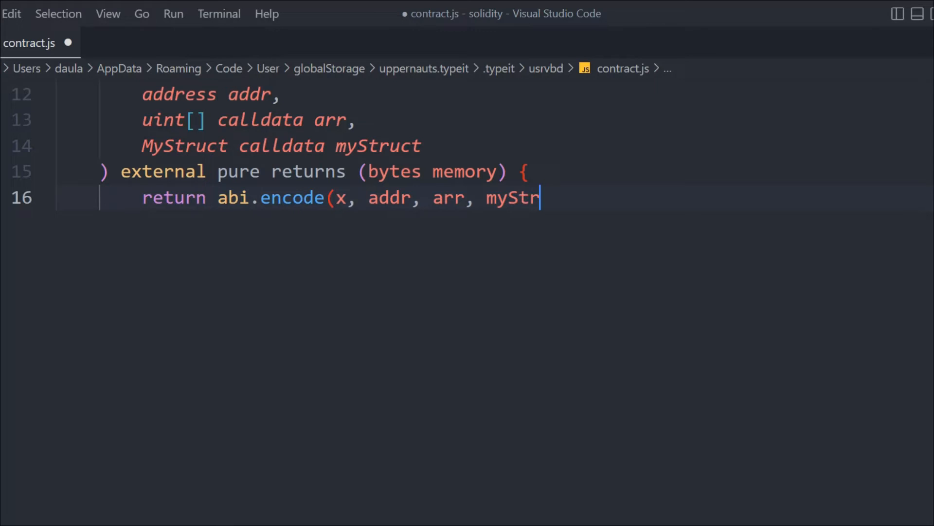
type("uct);")
type("}")
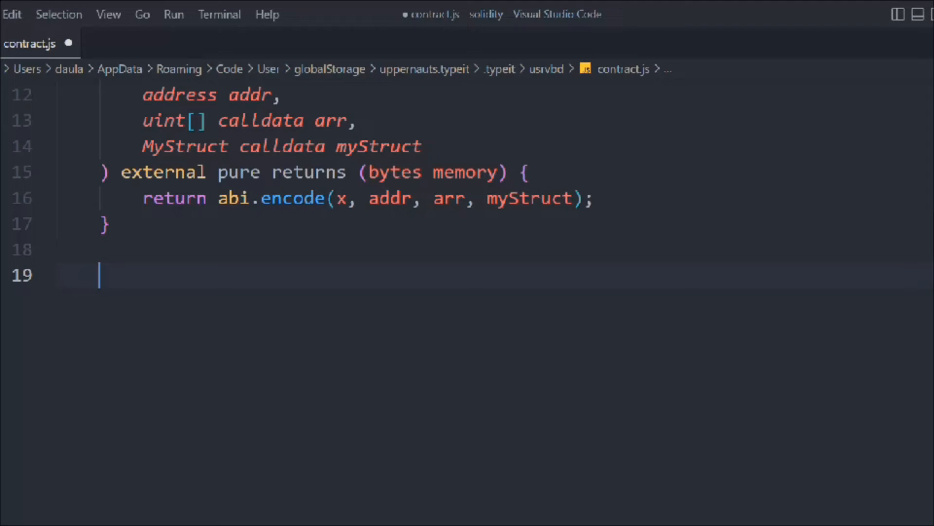
type("function decode(bytes calldata data")
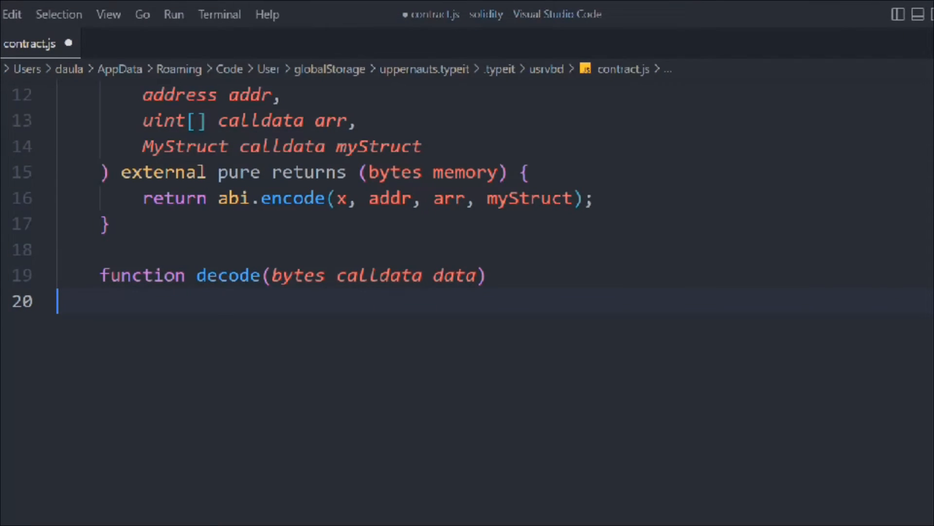
Mark decode external pure returning uint x, address addr, uint[] memory arr, MyStruct memory myStruct
type("external")
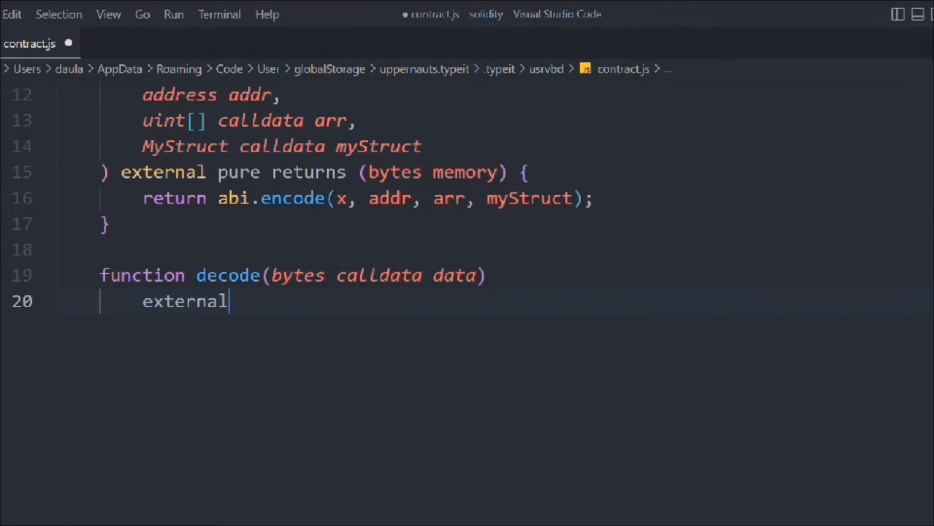
type("pure")
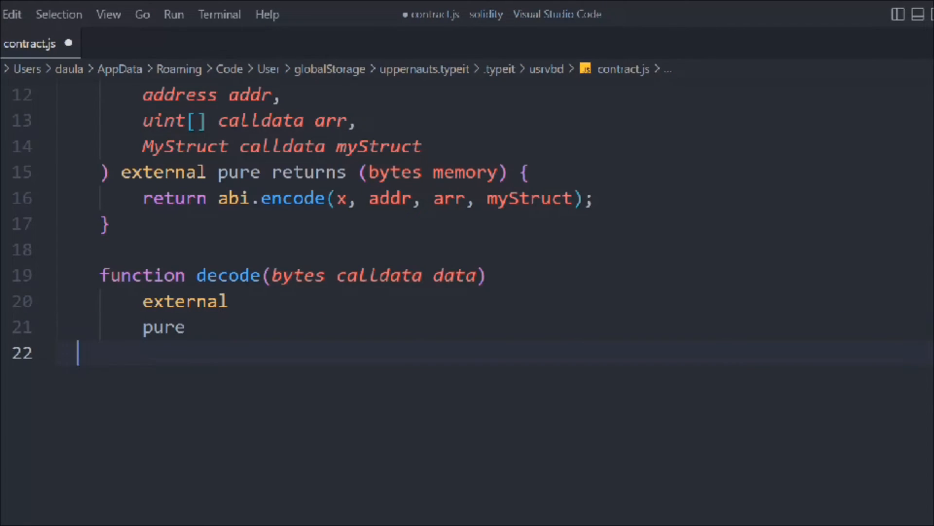
type("returns (")
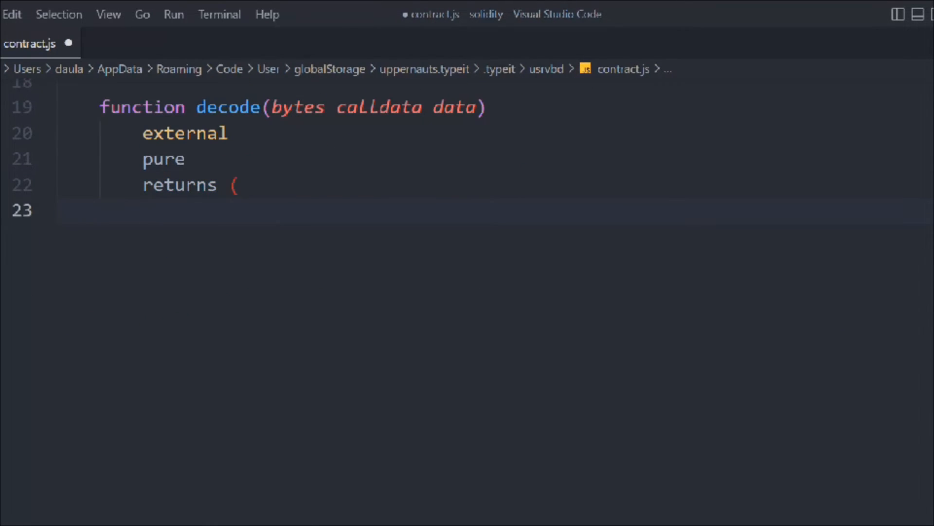
type("uint x,")
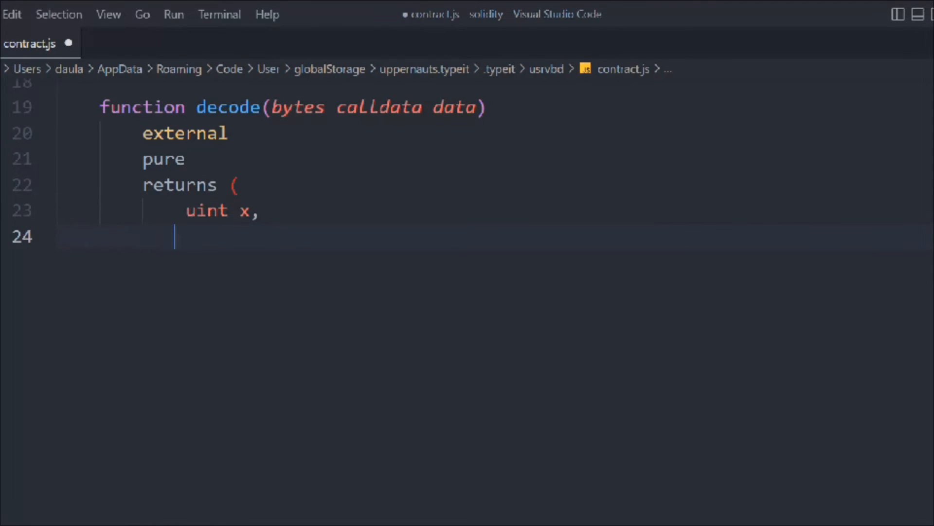
type("address addr,")
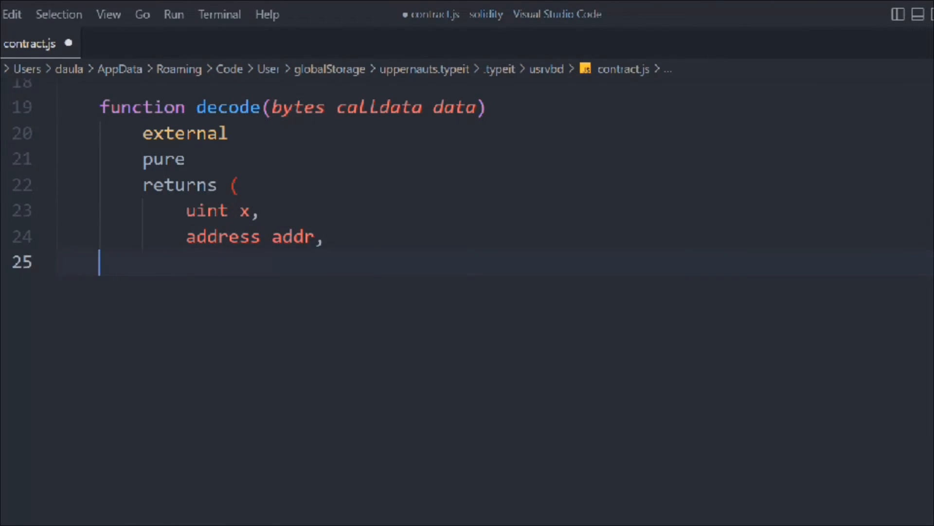
type("uint[] memory arr,")
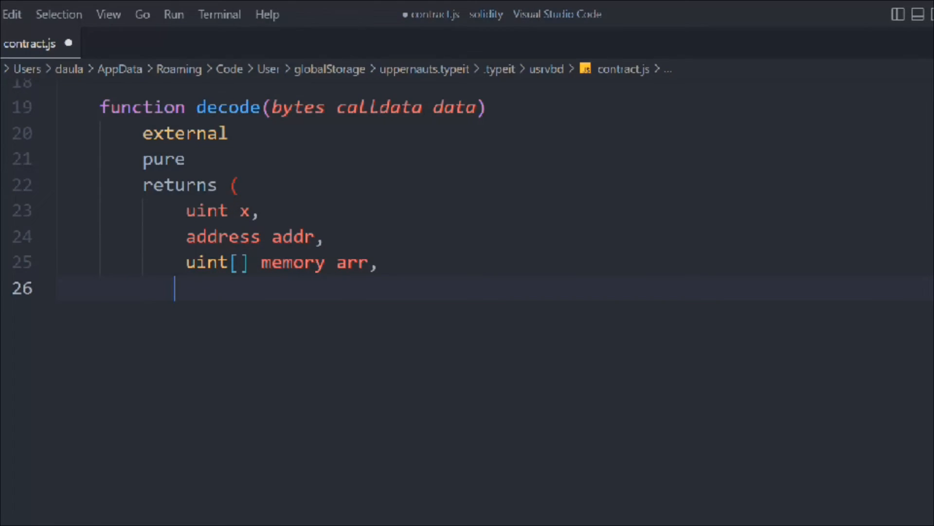
type("MyStruct memory myStruct")
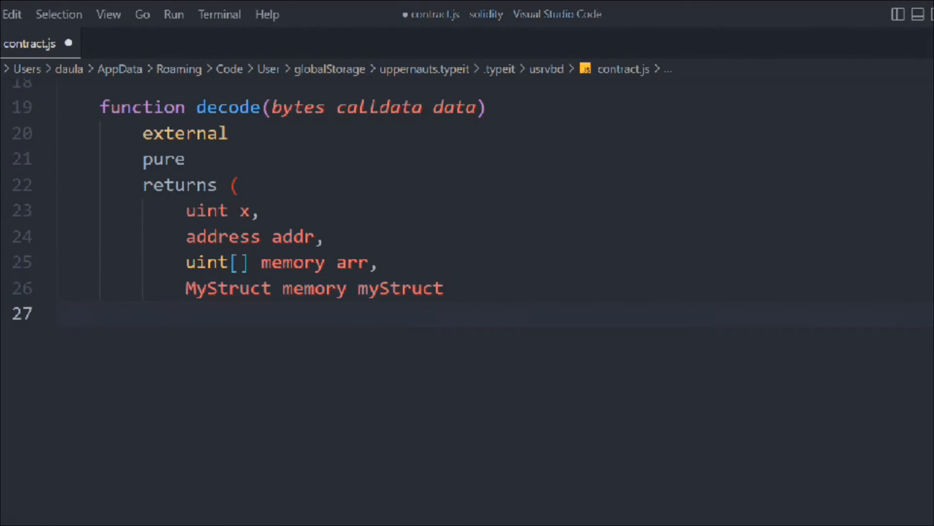
type("）")
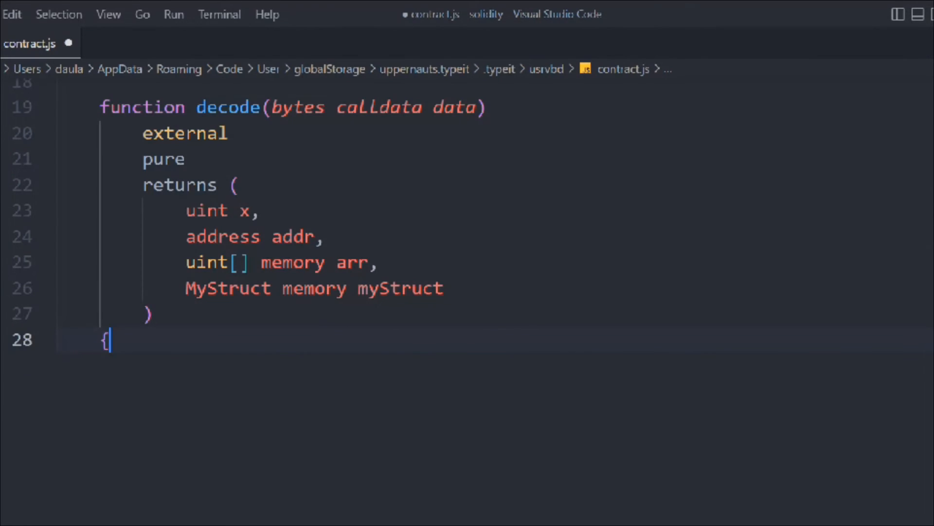
Assign (x, addr, arr, myStruct) = abi.decode(data, (uint, address, uint[], MyStruct))
key("Enter")
type("(x, a")
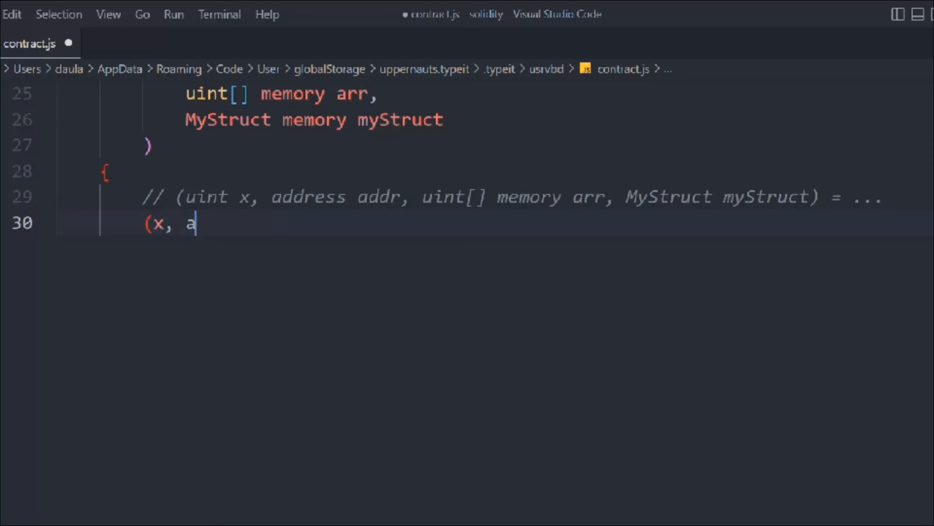
type("ddr, arr")
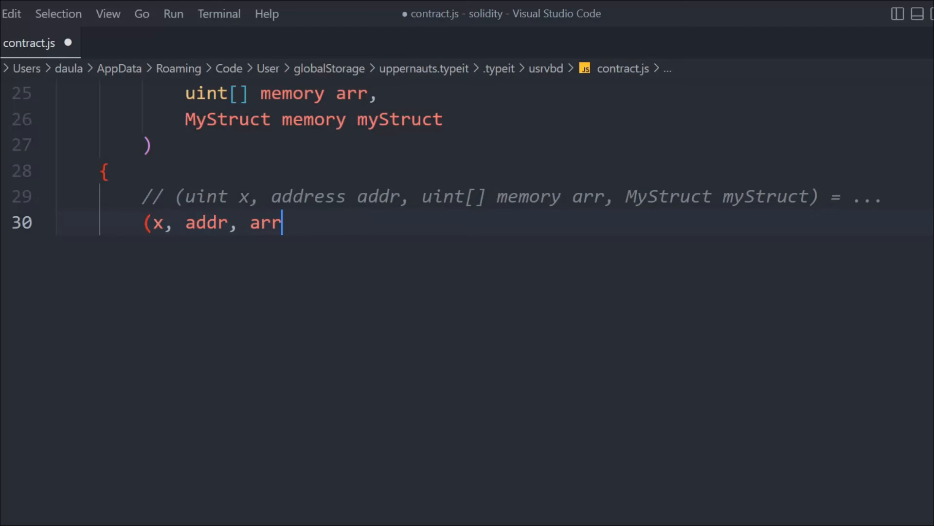
type(", myStruct)")
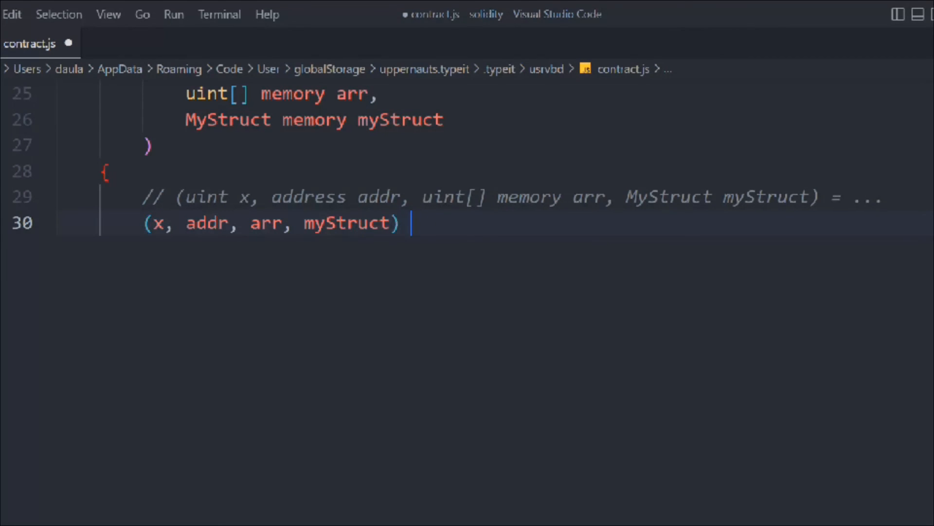
type("= abi.decode(data, (ui")
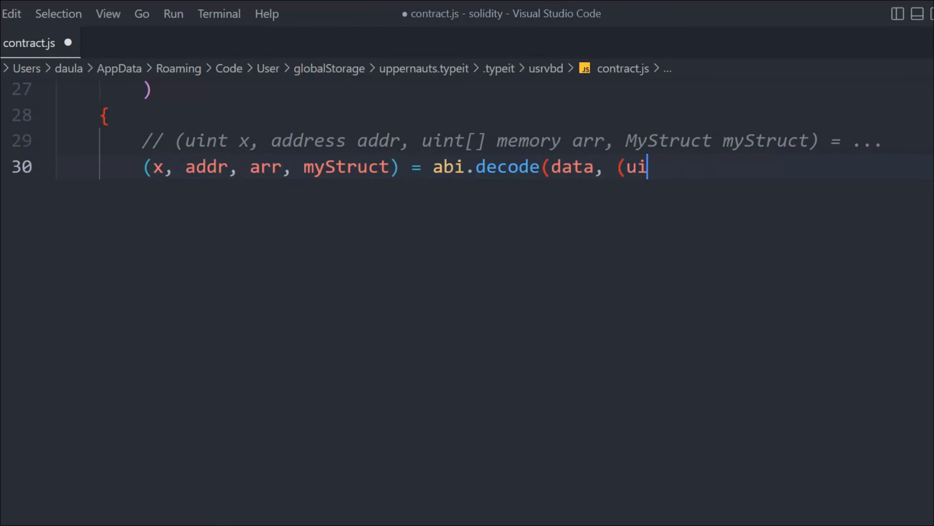
type("nt, address,")
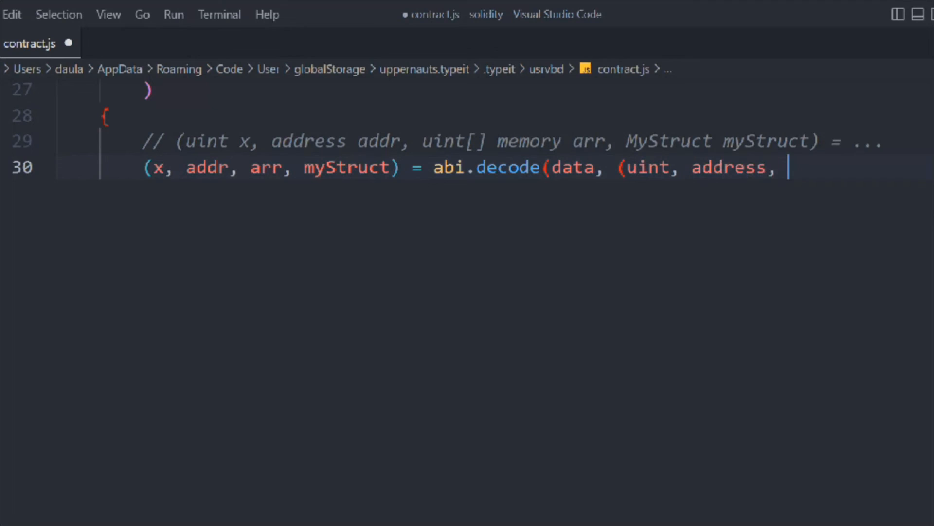
type("uint[], MyStruct")
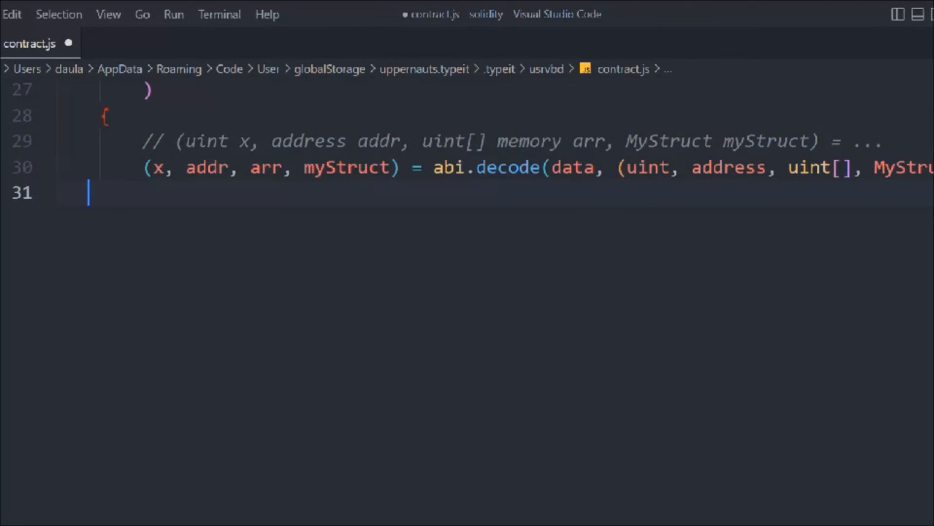